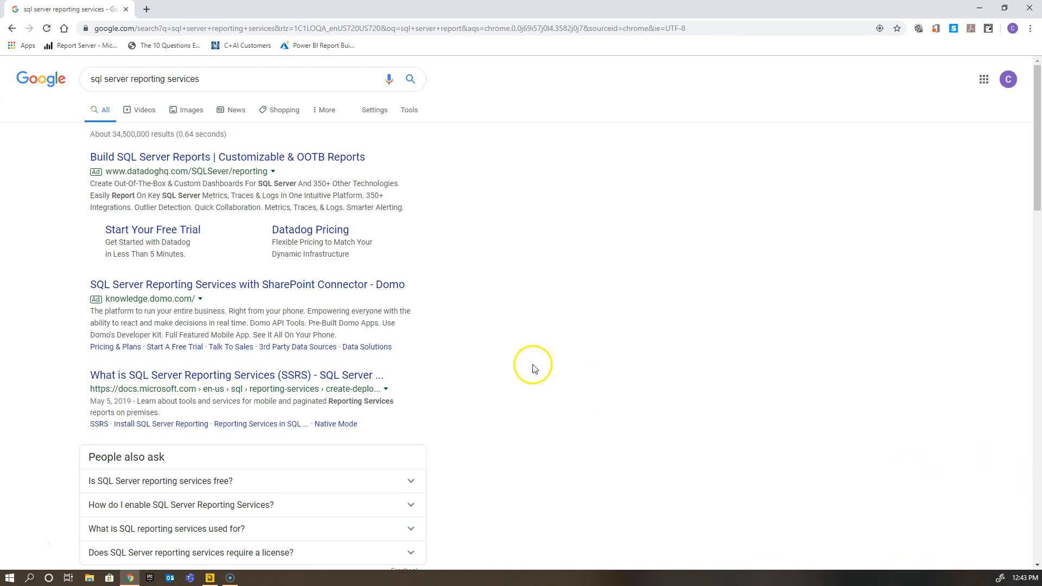
# - Scroll the Google results and open Microsoft Docs' 'Create a Basic Table Report (SSRS Tutorial)'
pyautogui.scroll(-3)
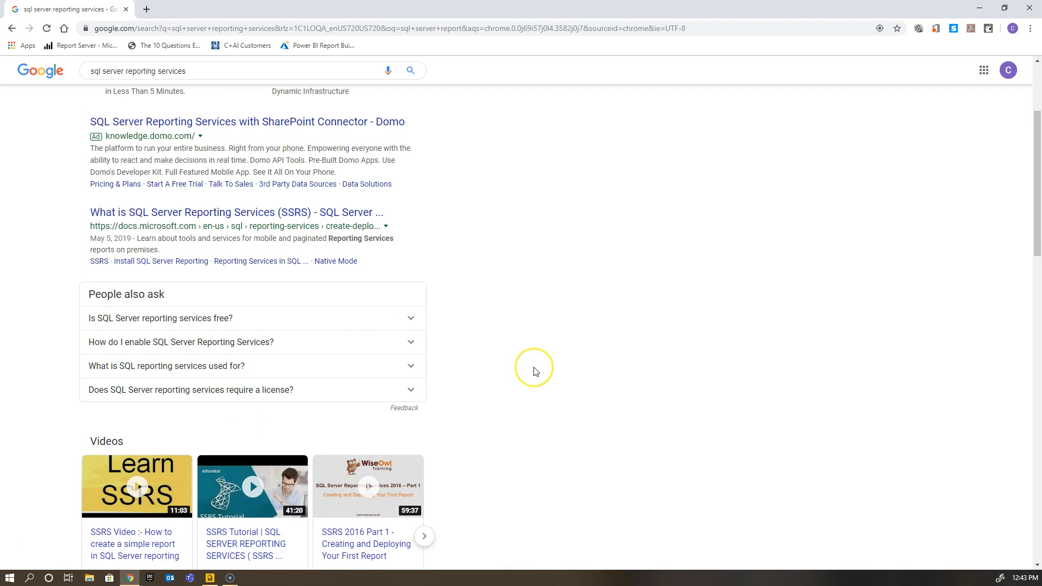
pyautogui.moveTo(532, 371)
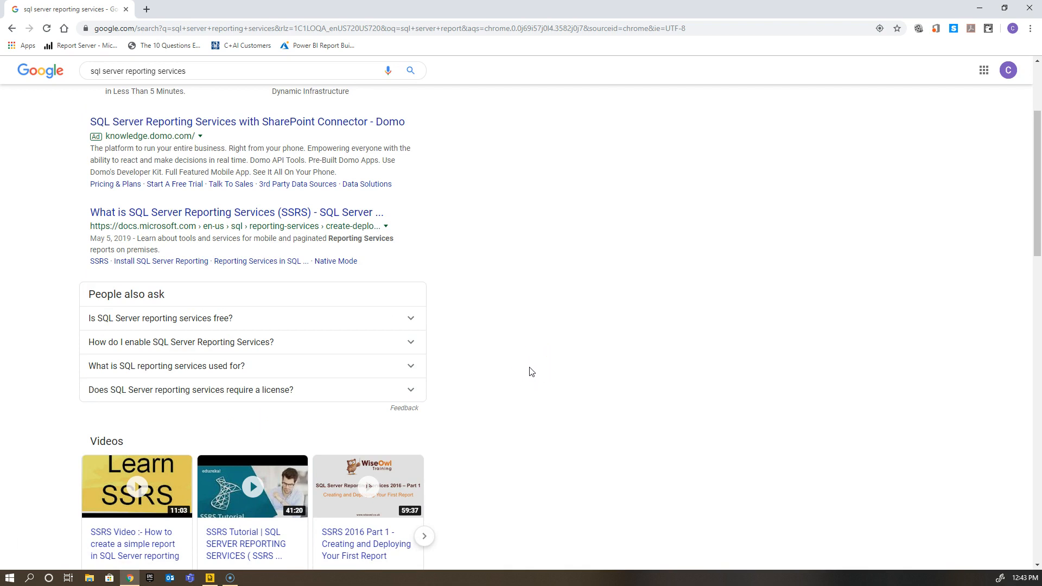
pyautogui.scroll(-3)
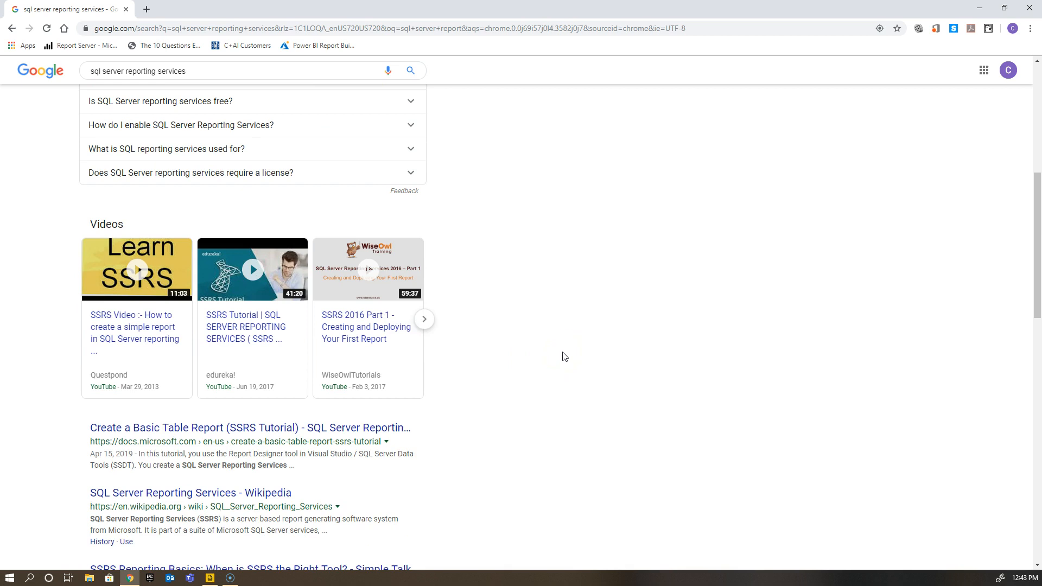
pyautogui.scroll(-3)
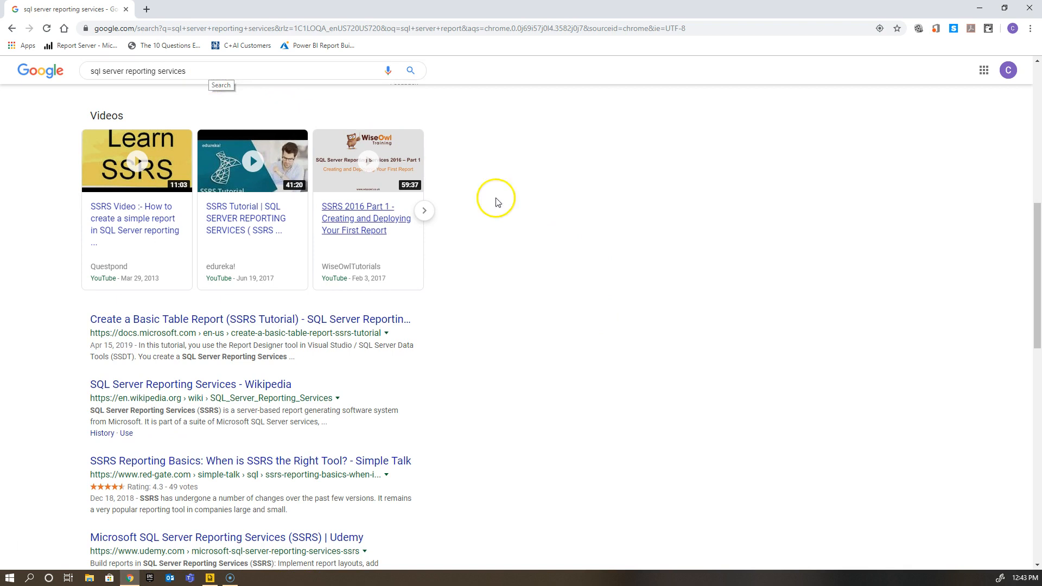
pyautogui.moveTo(202, 331)
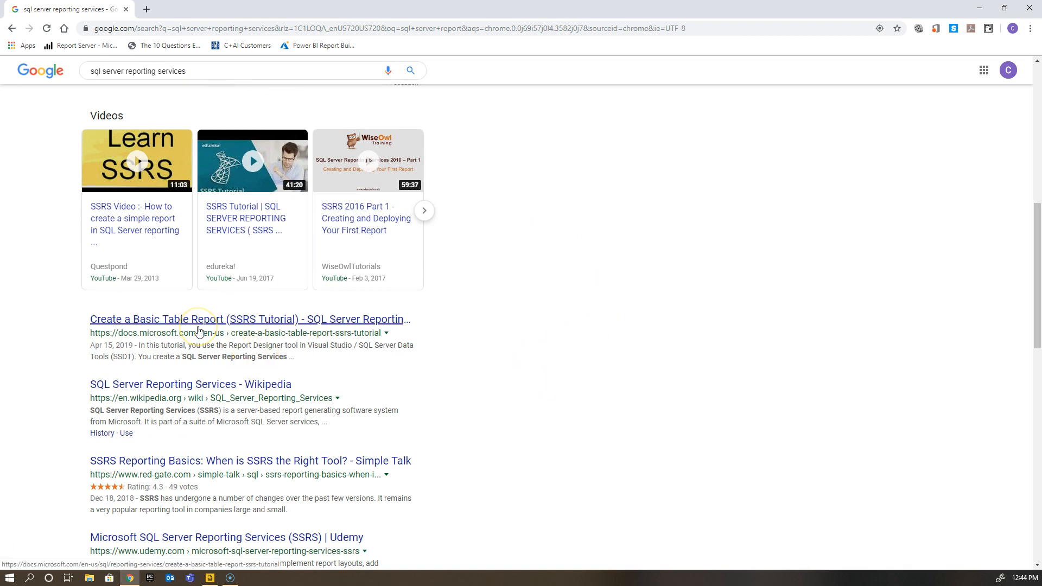
pyautogui.click(249, 319)
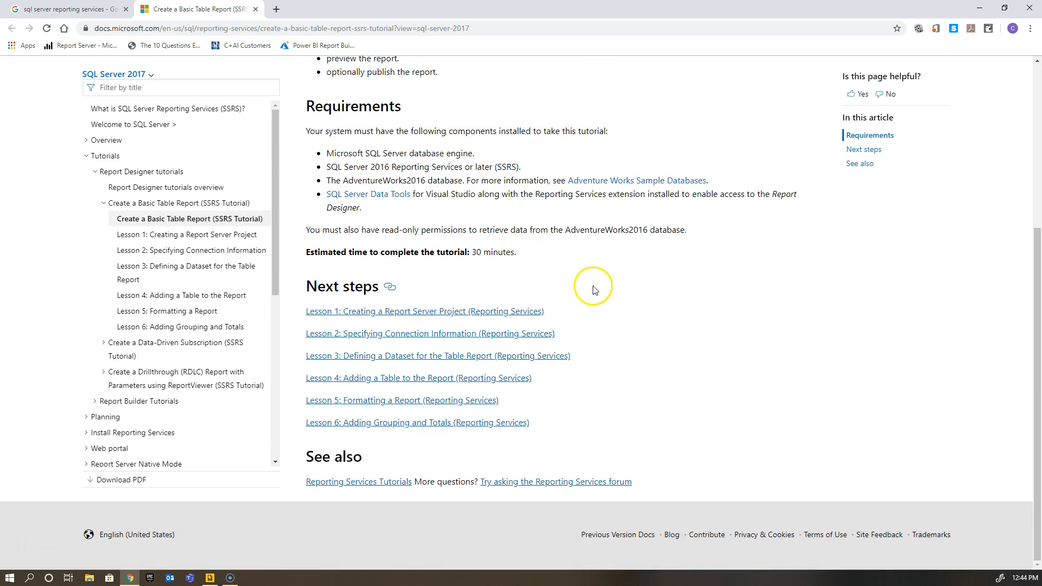
pyautogui.moveTo(589, 317)
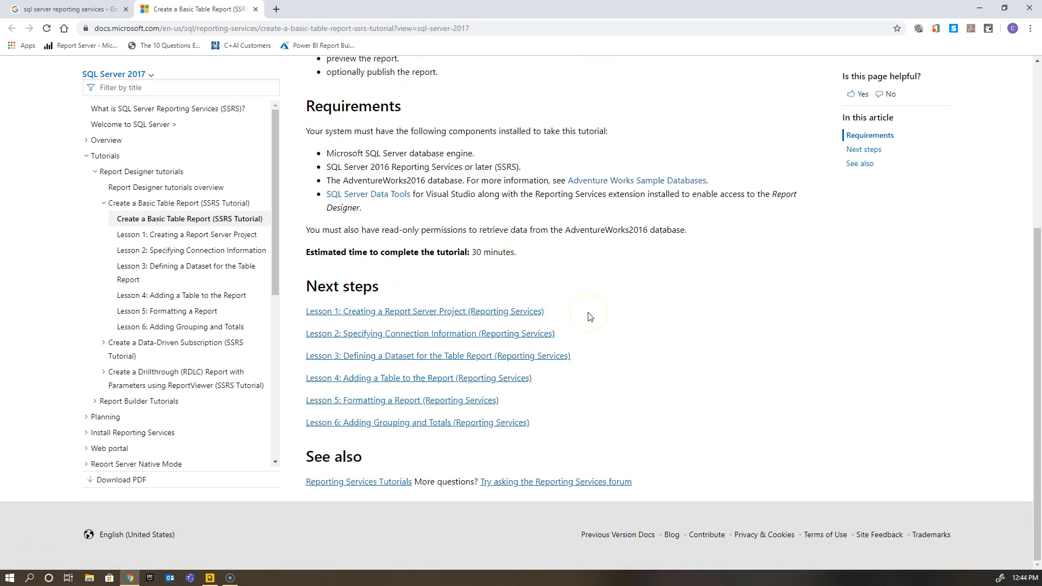
pyautogui.moveTo(614, 286)
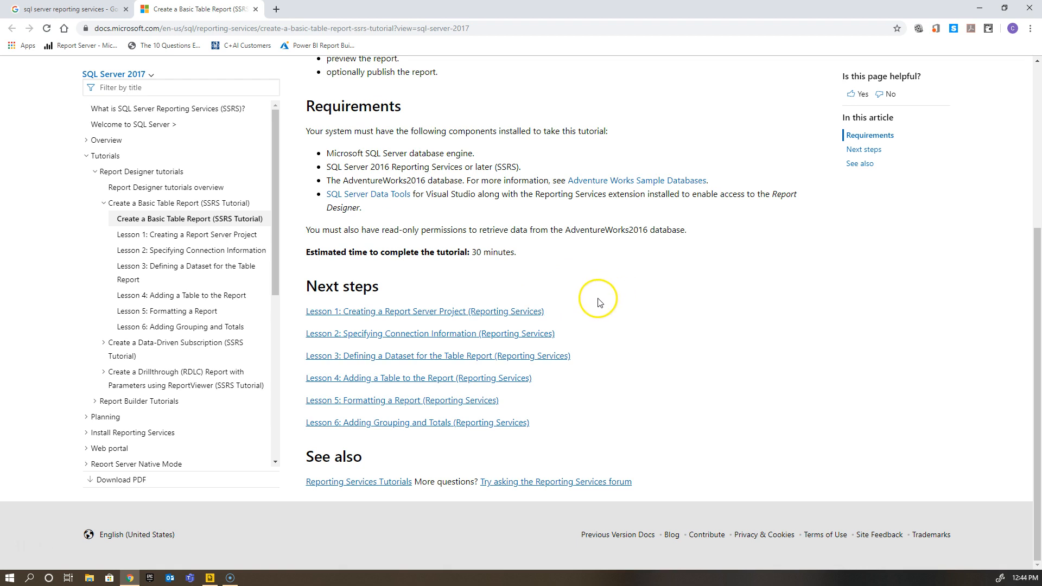
pyautogui.moveTo(432, 311)
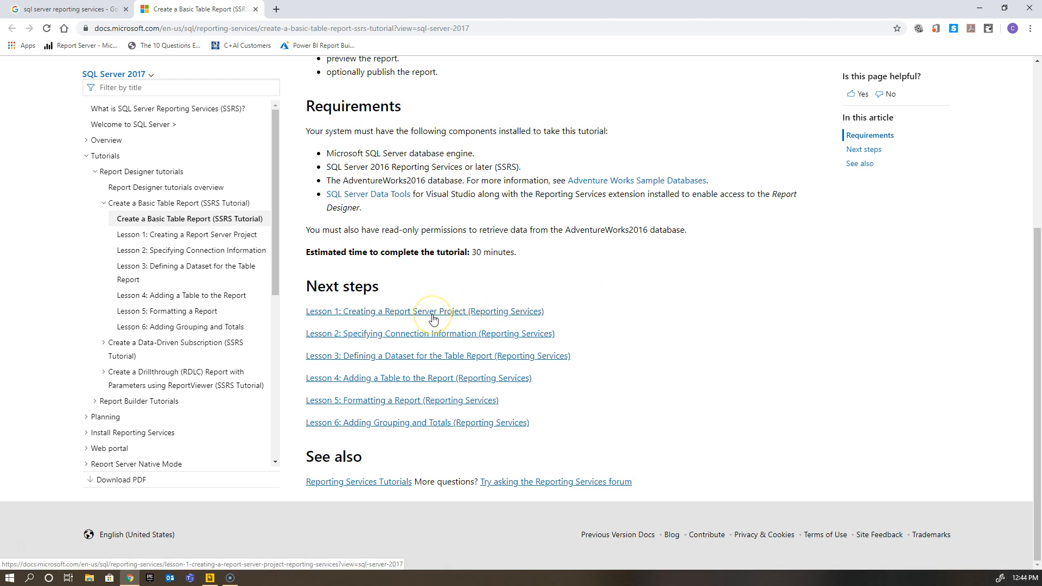
pyautogui.moveTo(587, 308)
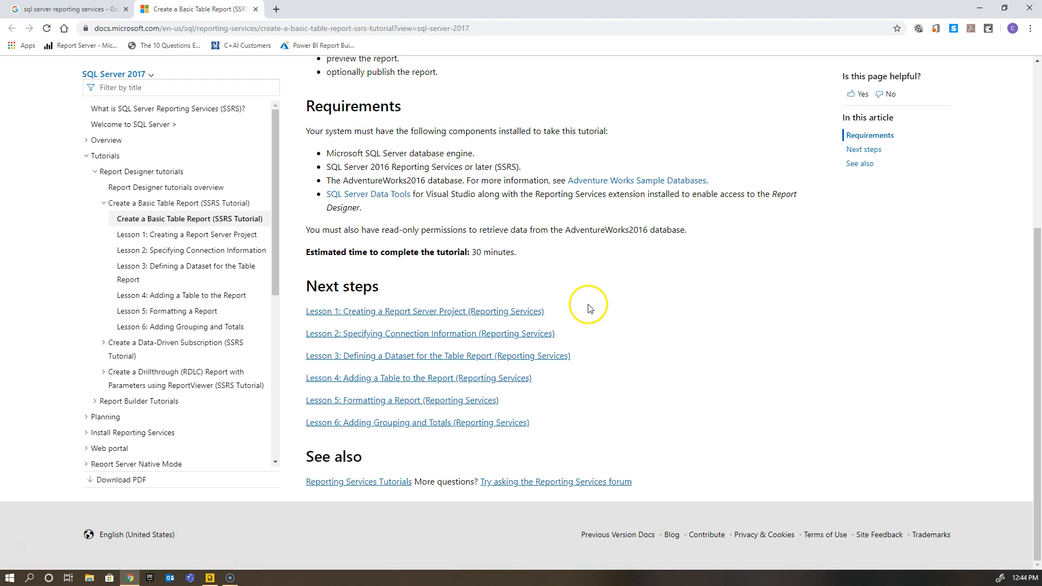
pyautogui.moveTo(636, 300)
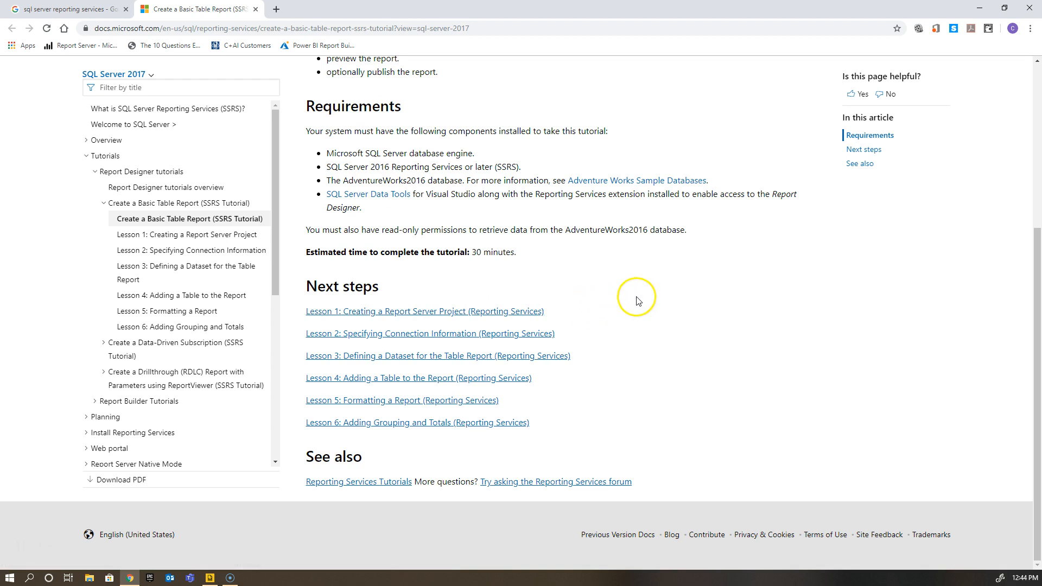
pyautogui.moveTo(661, 285)
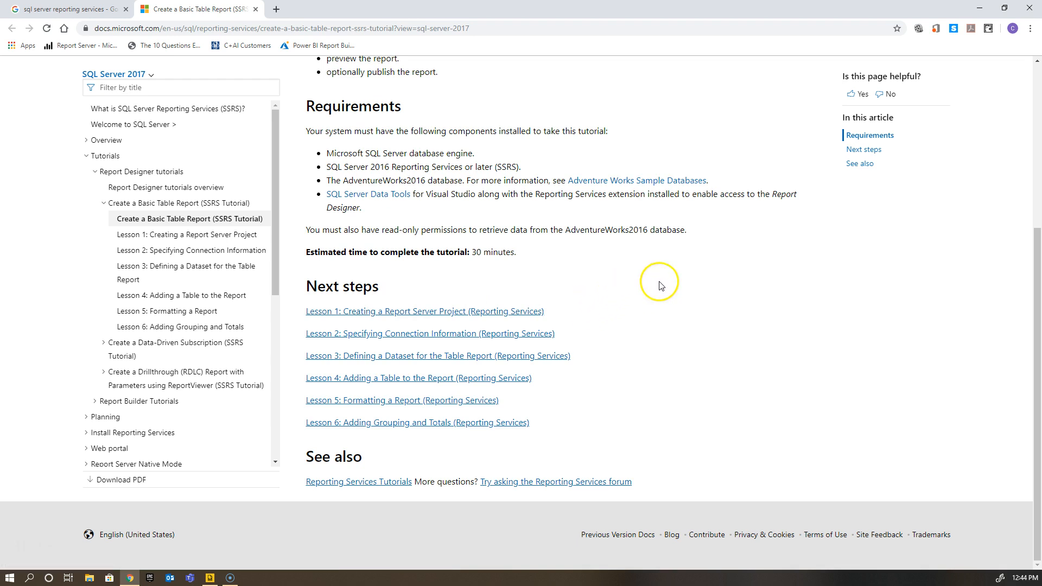
pyautogui.moveTo(648, 299)
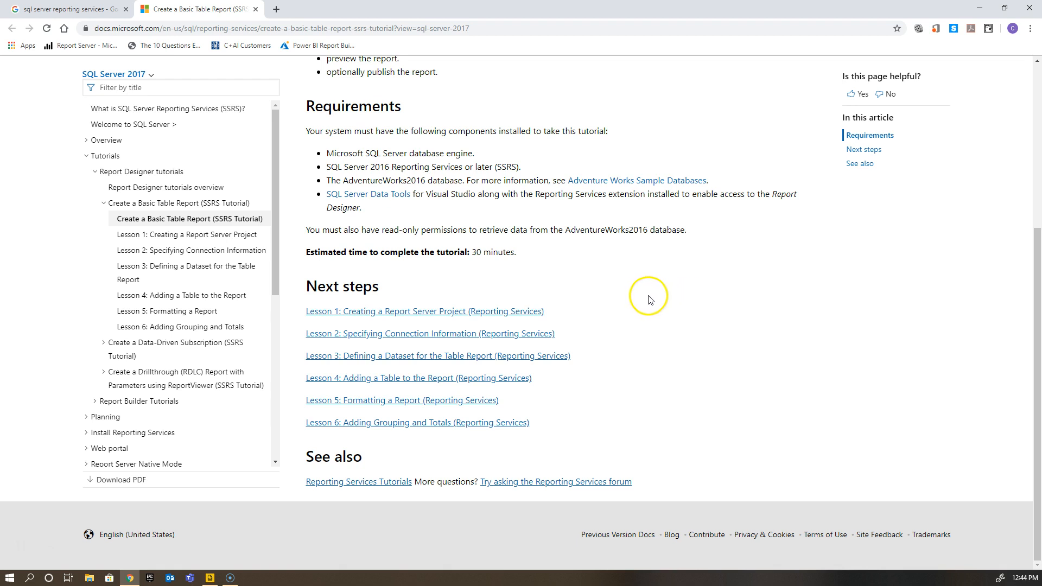
pyautogui.moveTo(437, 204)
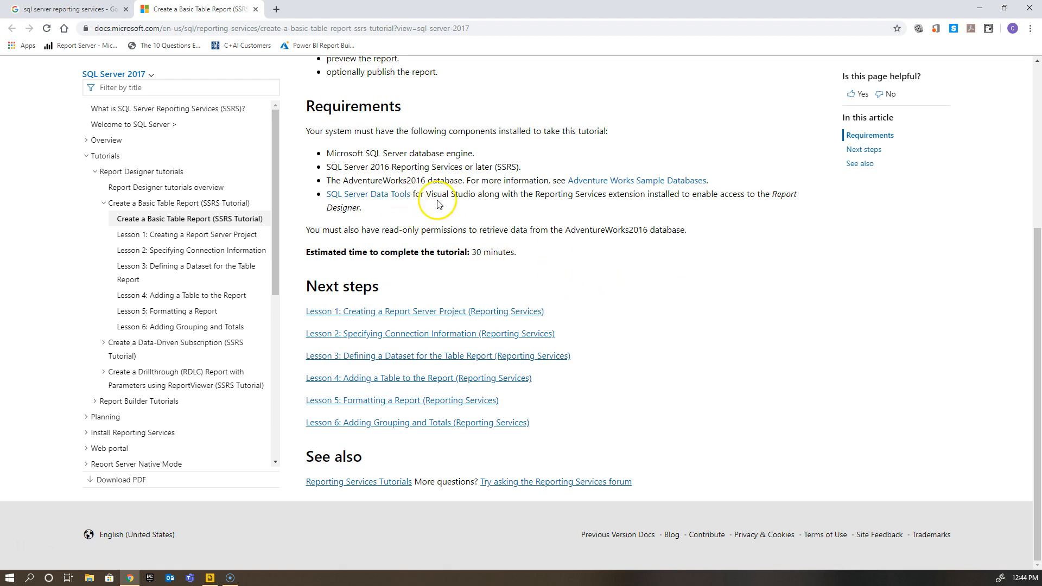
pyautogui.moveTo(617, 313)
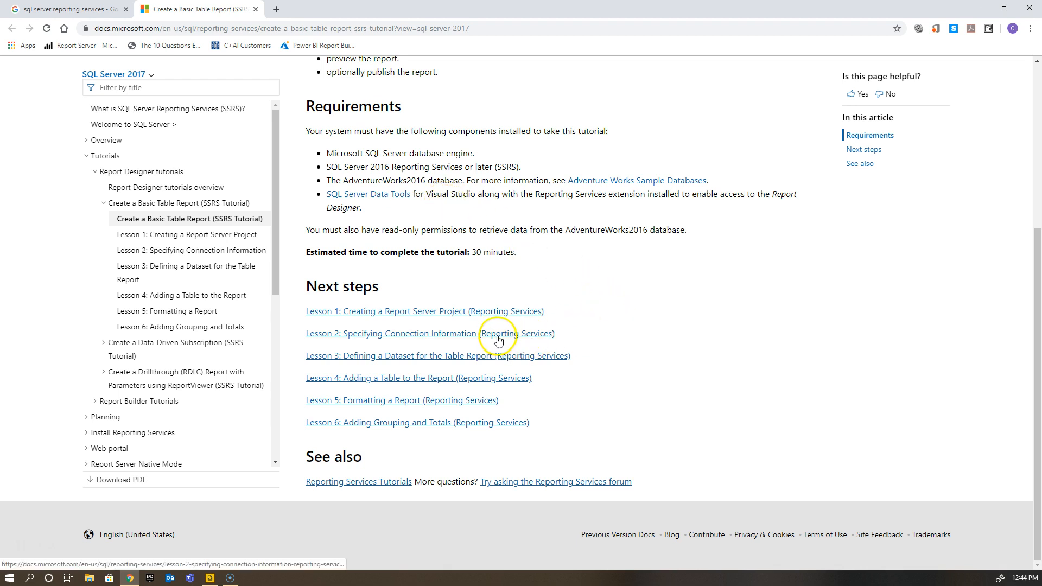
pyautogui.moveTo(491, 359)
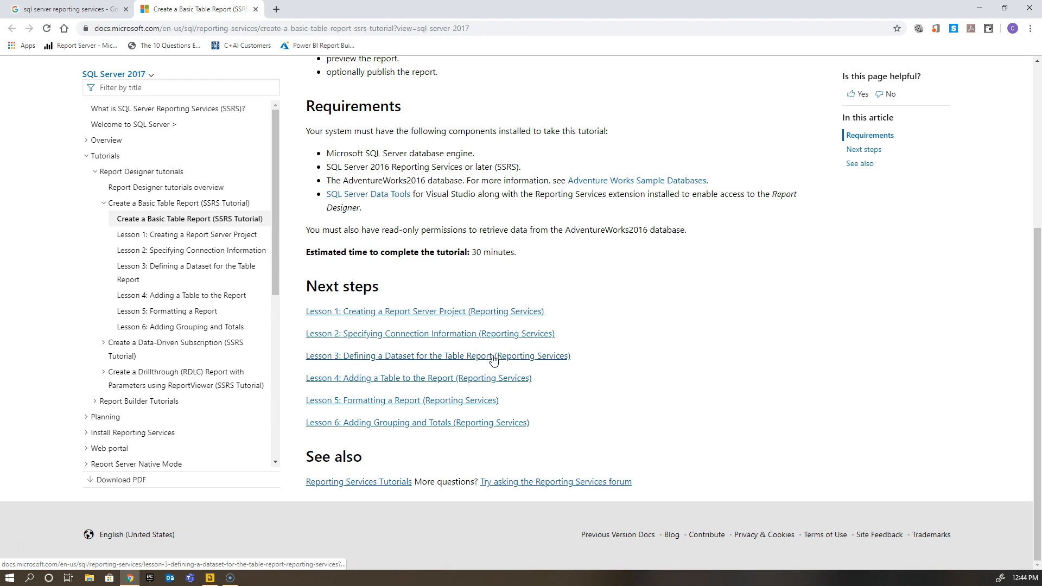
pyautogui.moveTo(645, 385)
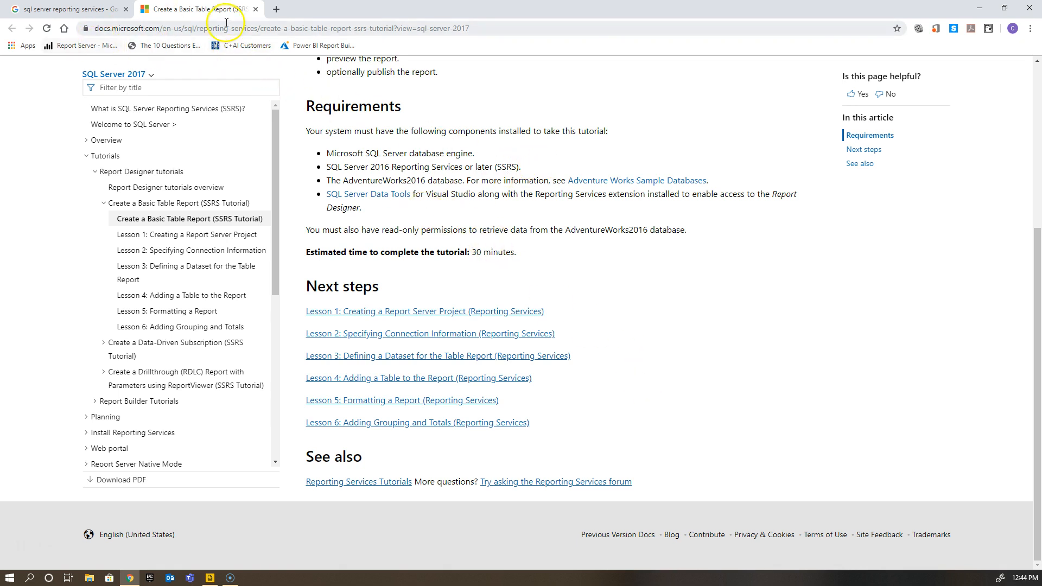
# - Search Google for 'paul turley' and open Paul Turley's SQL Server BI Blog
pyautogui.click(67, 9)
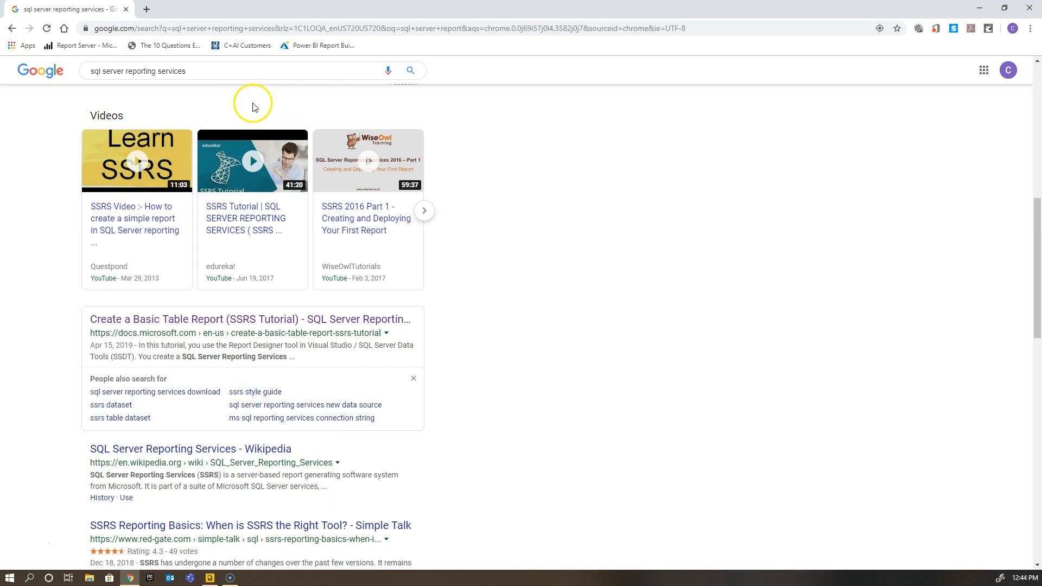
pyautogui.moveTo(217, 75)
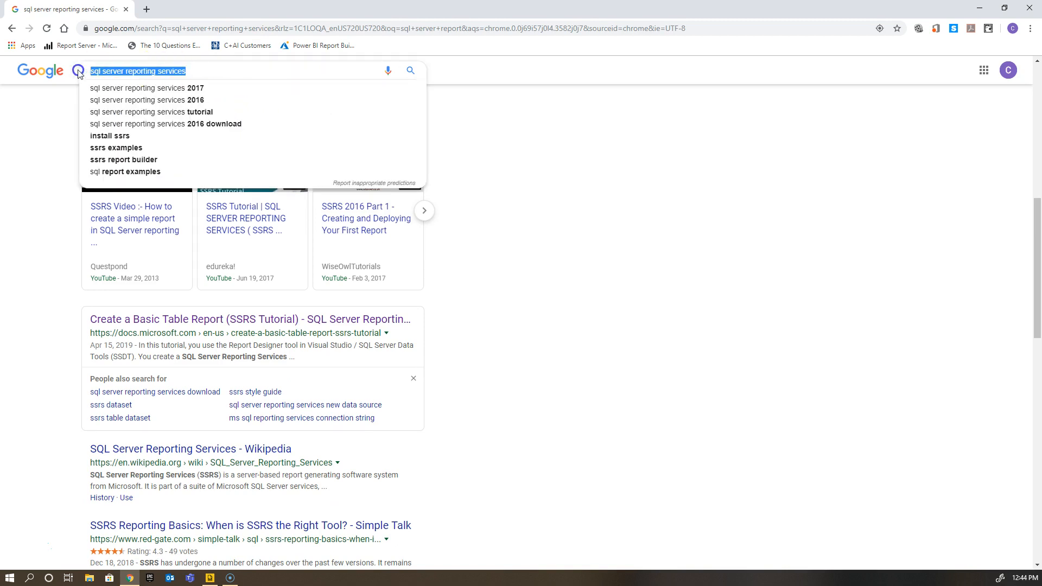
pyautogui.write('paul tul')
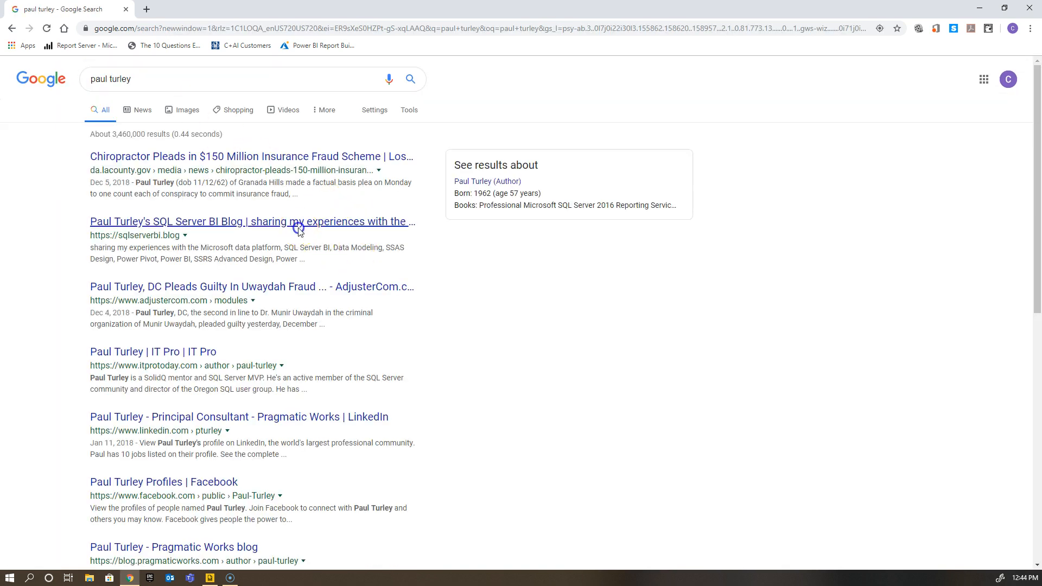
pyautogui.click(251, 222)
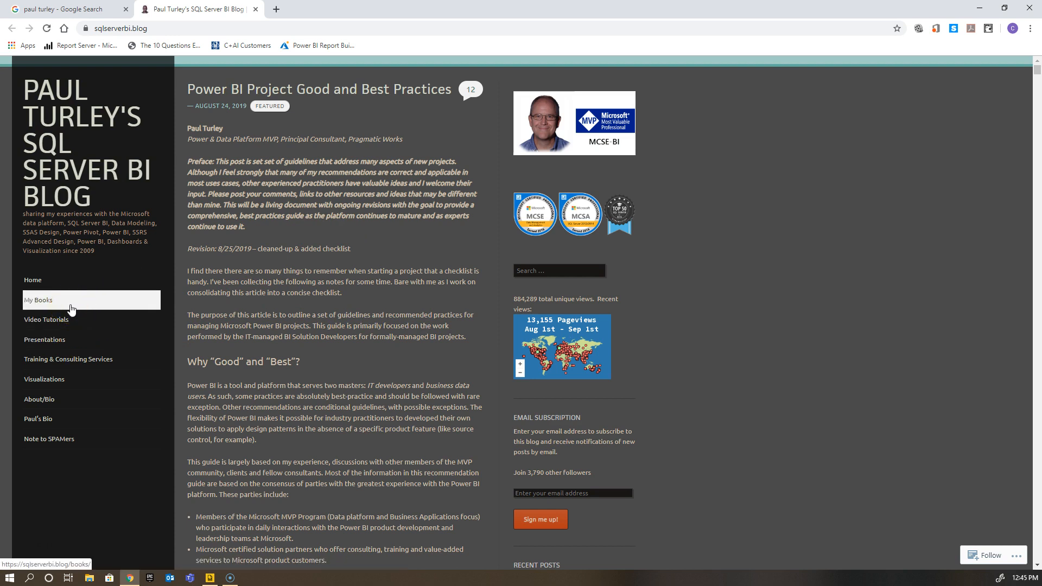
# - Open the blog's My Books page and scroll through his SQL Server and Reporting Services titles
pyautogui.click(37, 300)
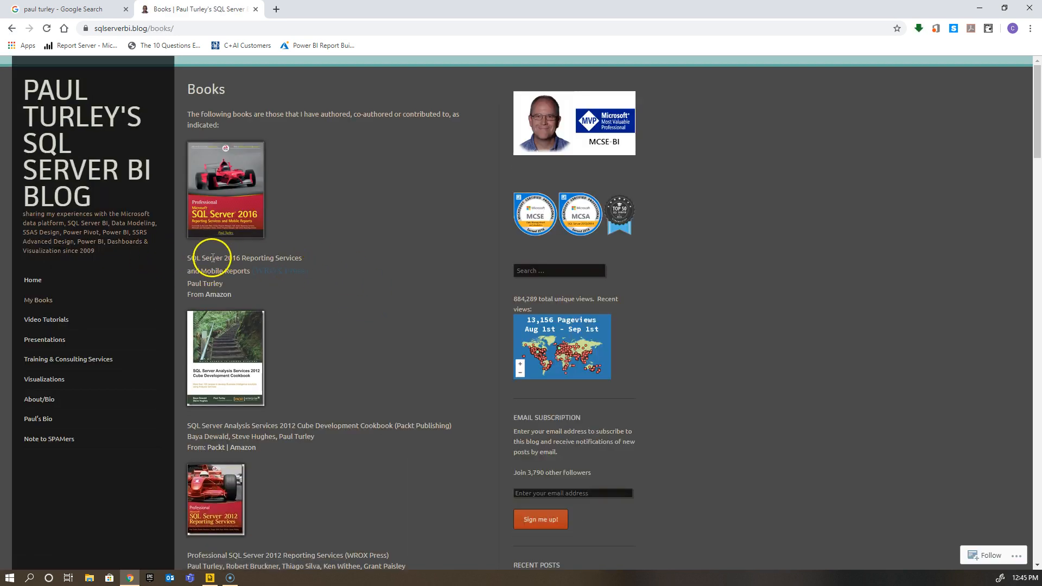
pyautogui.scroll(-3)
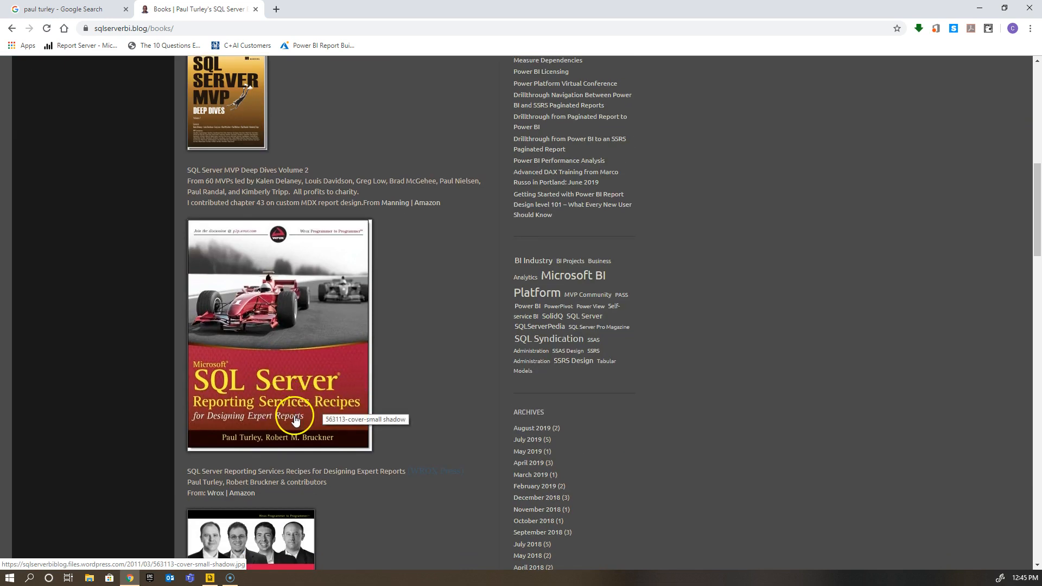
pyautogui.moveTo(270, 362)
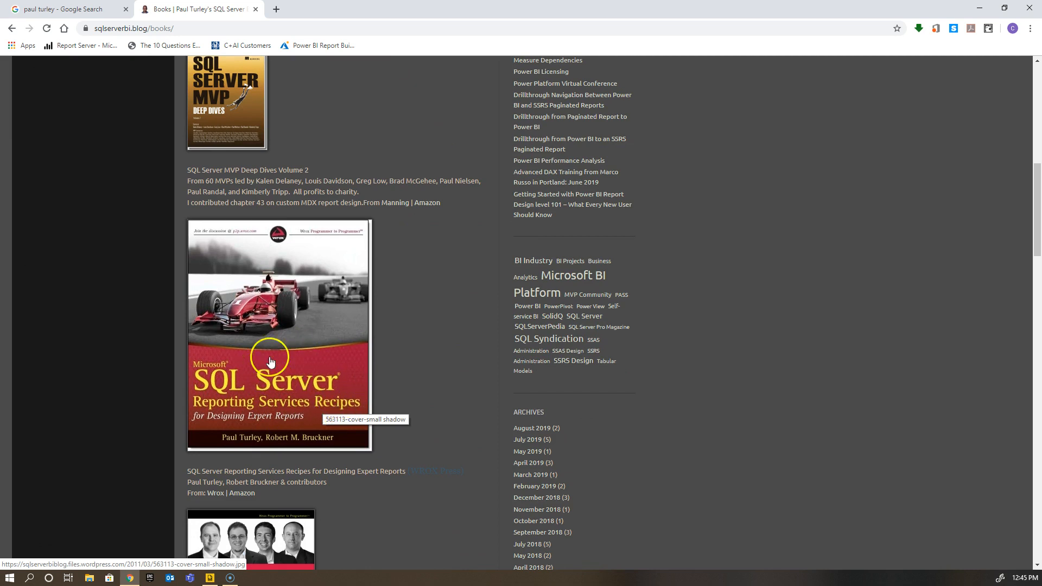
pyautogui.moveTo(427, 316)
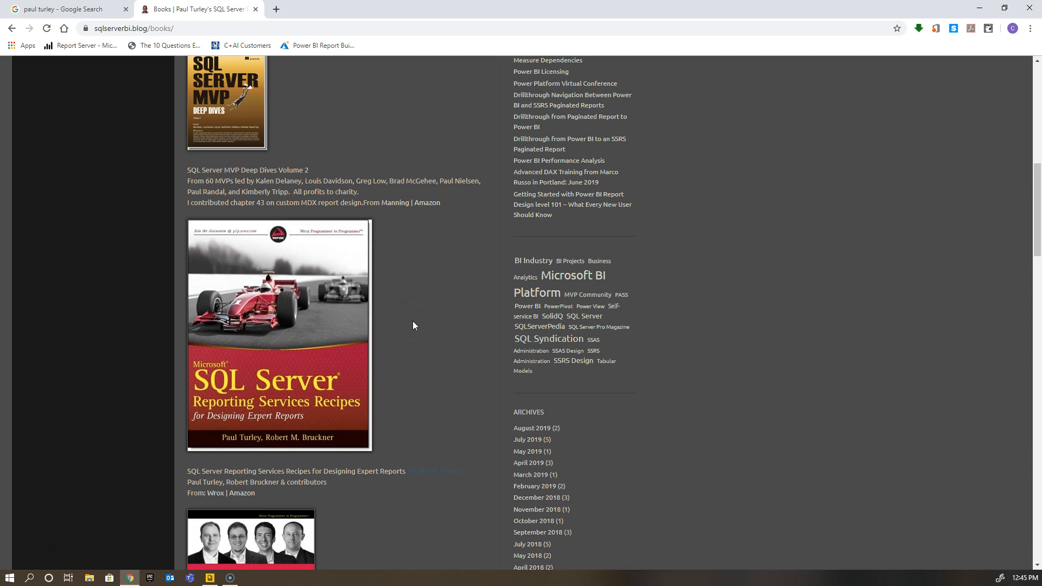
pyautogui.moveTo(409, 323)
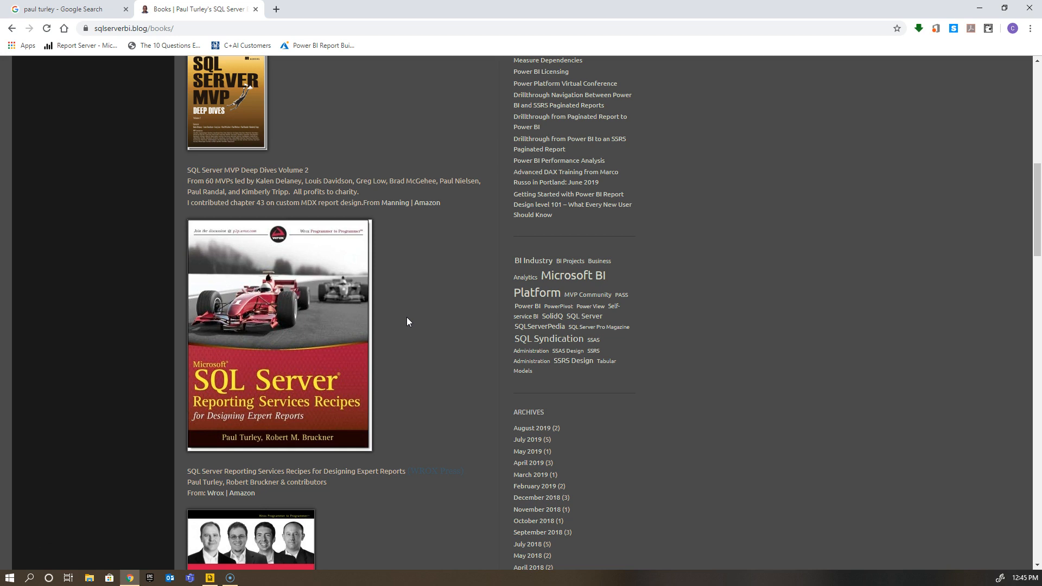
pyautogui.moveTo(401, 318)
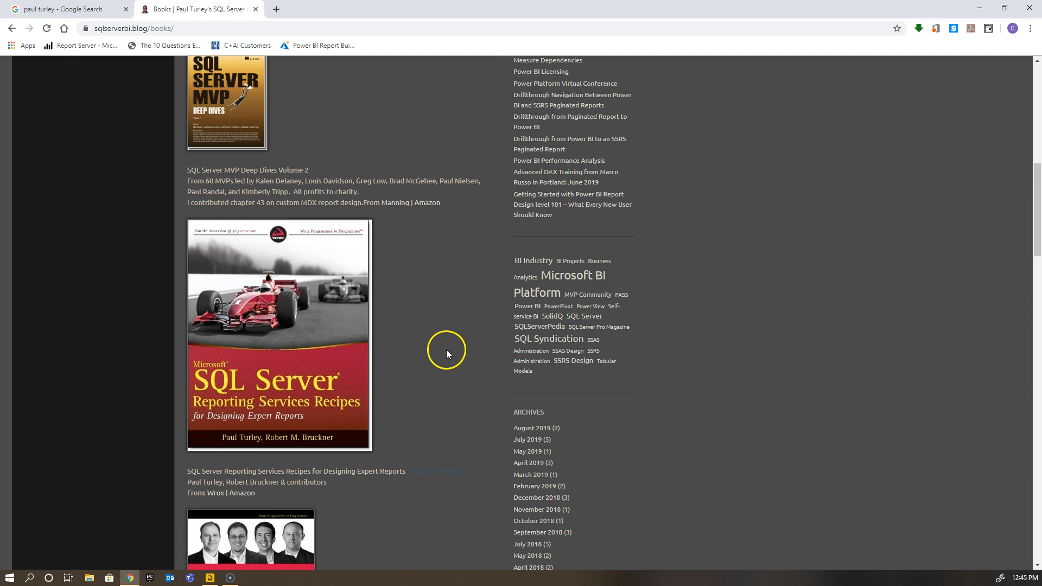
pyautogui.moveTo(438, 347)
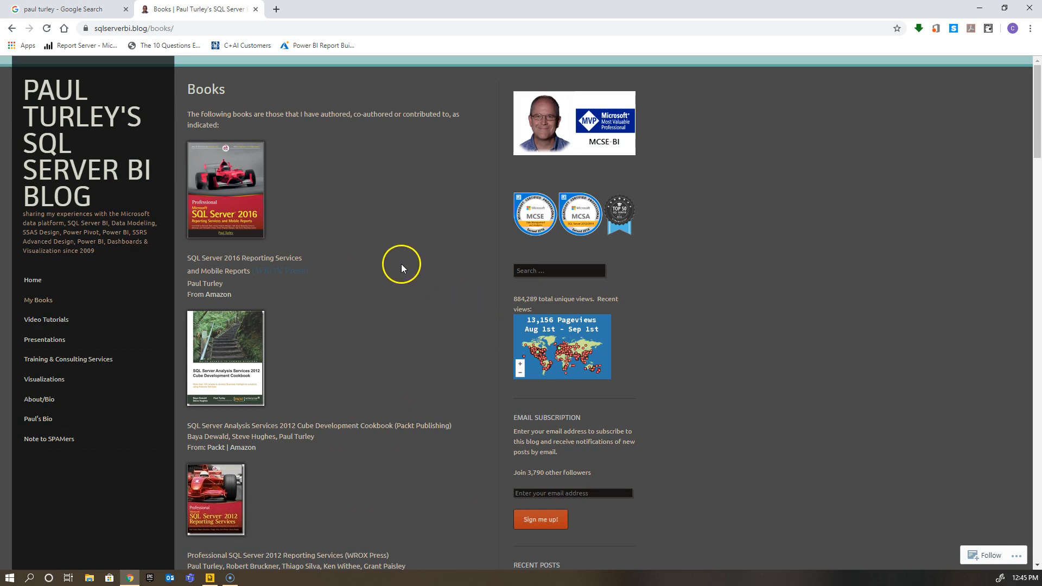
pyautogui.moveTo(302, 219)
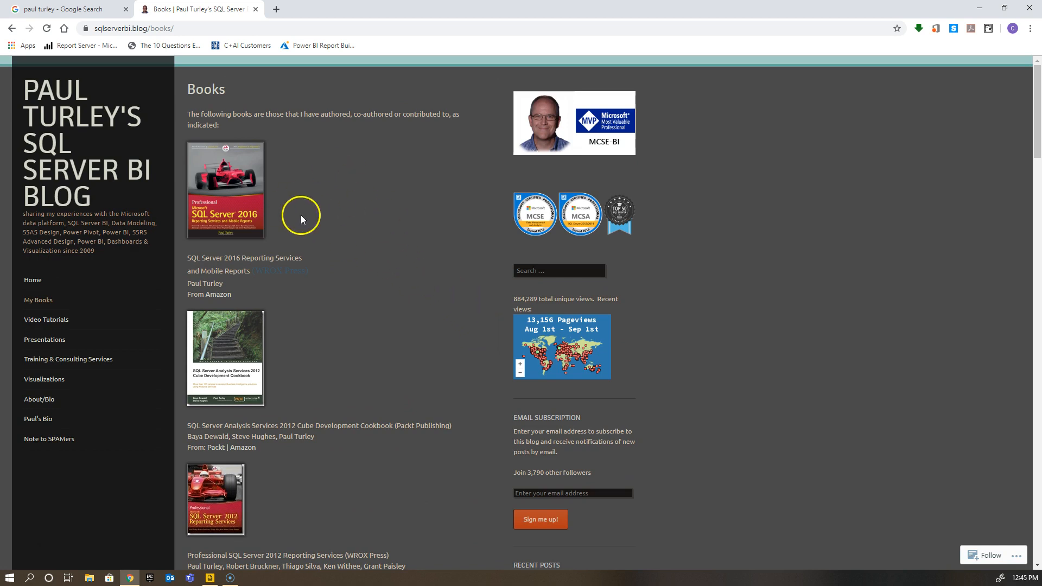
pyautogui.moveTo(313, 220)
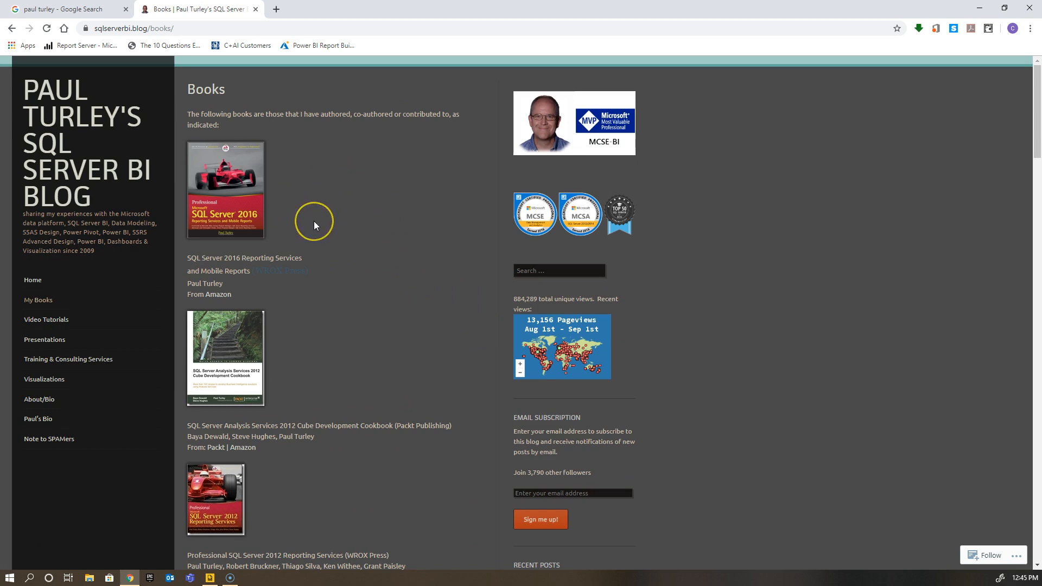